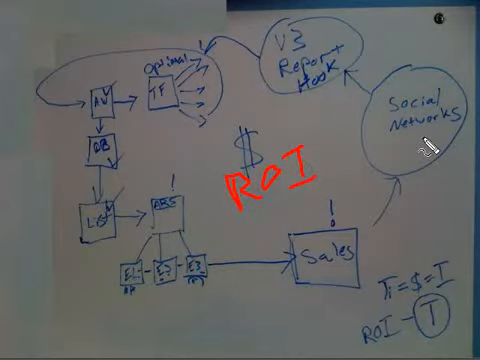
mouse_move(416, 144)
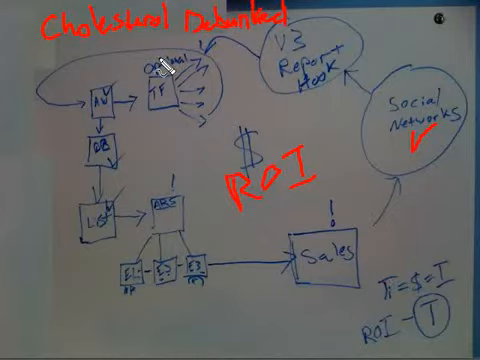
mouse_move(264, 96)
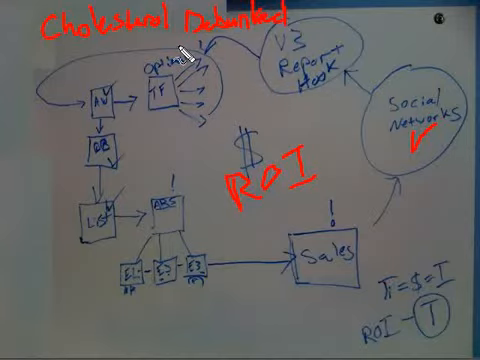
mouse_move(396, 72)
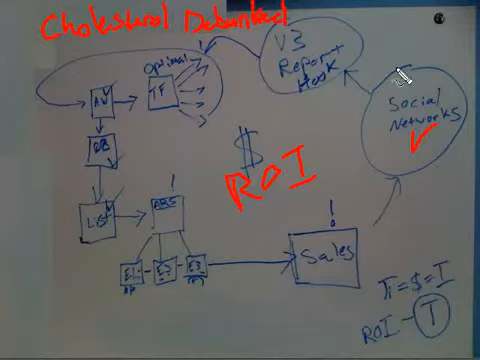